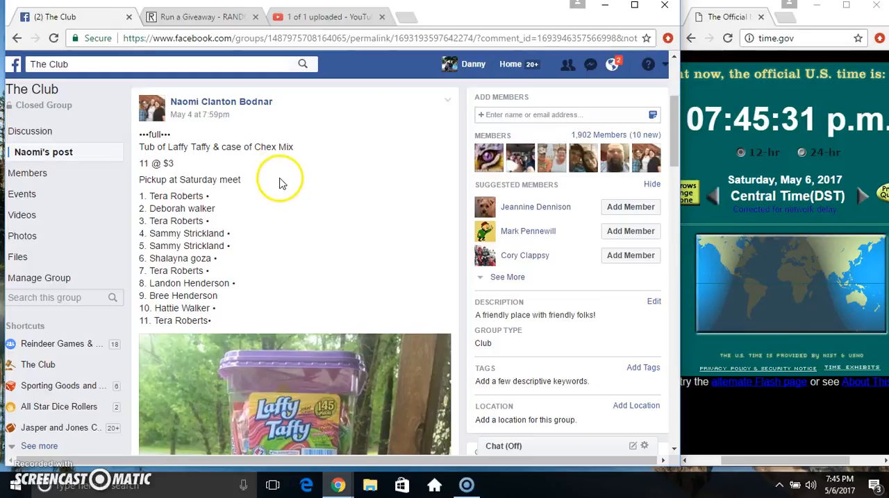
Step: Scroll the Facebook giveaway post down to its newest comments, including the new 'live' comment
{"action": "double_click", "coordinate": [172, 195]}
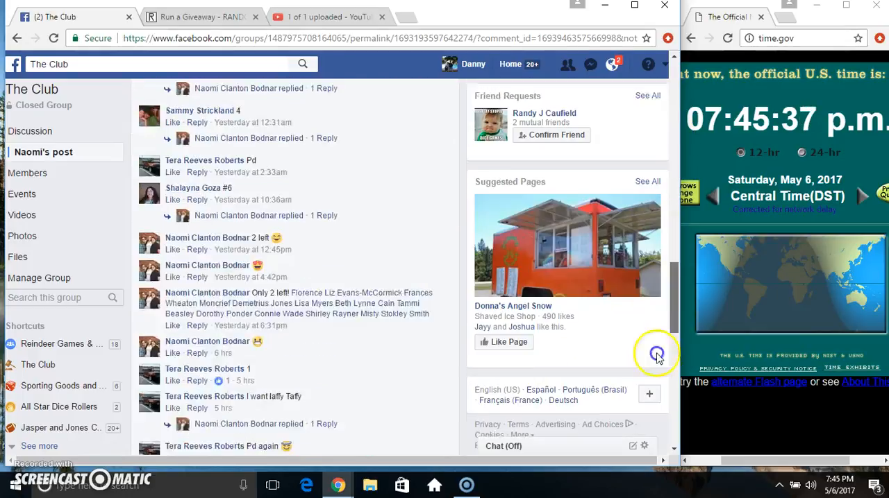
{"action": "scroll", "scroll_direction": "down", "scroll_amount": 3}
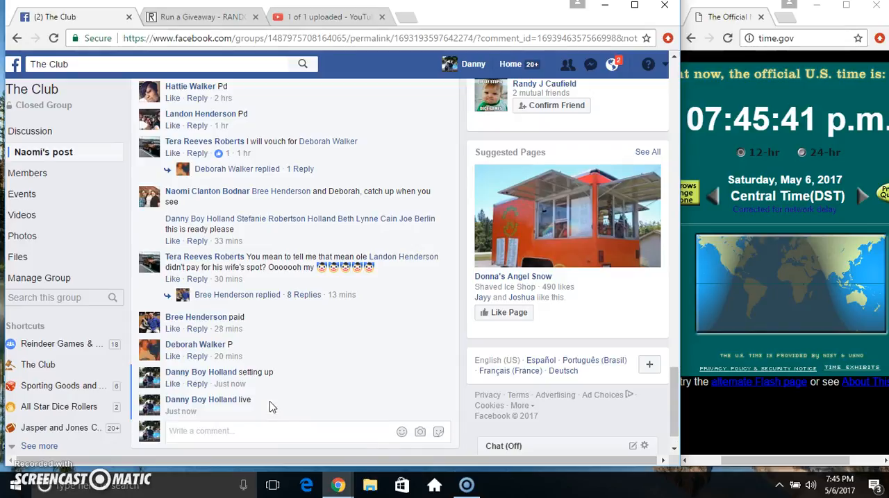
{"action": "mouse_move", "coordinate": [229, 411]}
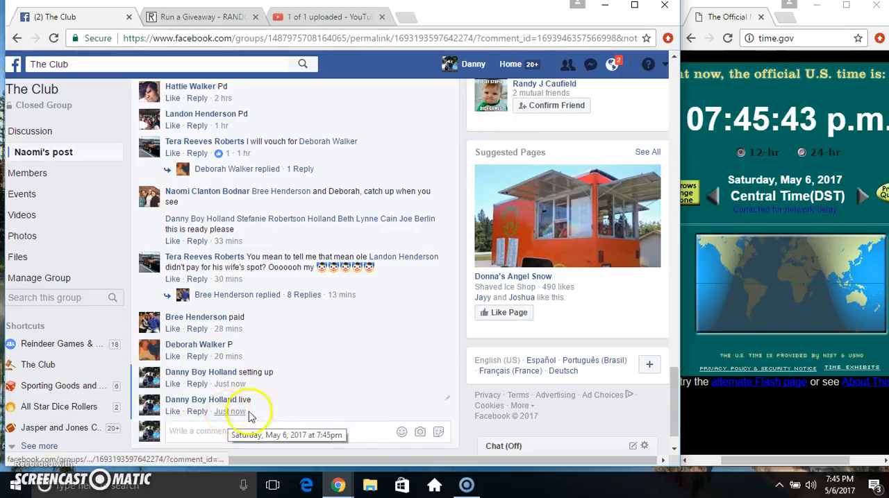
{"action": "mouse_move", "coordinate": [372, 142]}
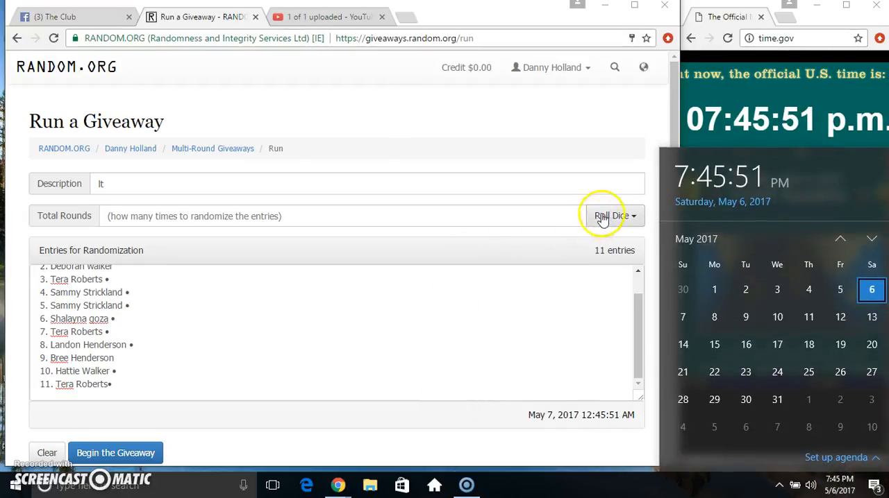
Step: Roll the dice for 9 rounds, accept it, and begin the giveaway for the 11 entries
{"action": "left_click", "coordinate": [610, 216]}
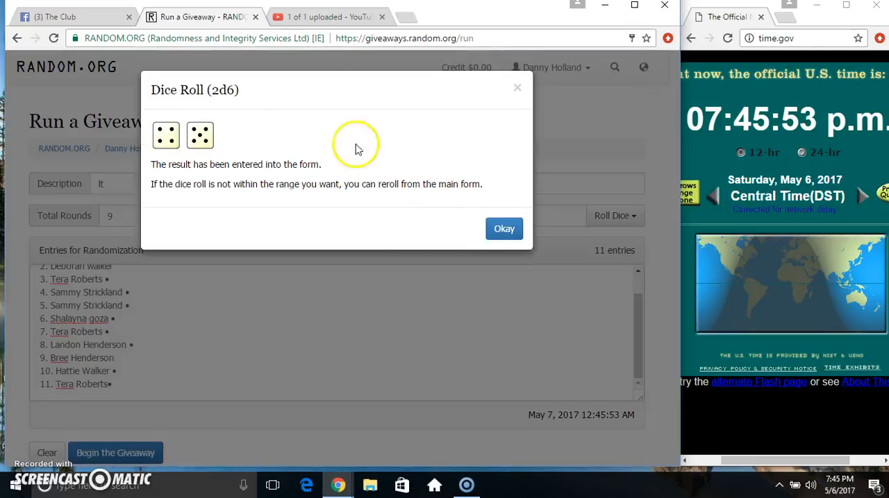
{"action": "left_click", "coordinate": [502, 228]}
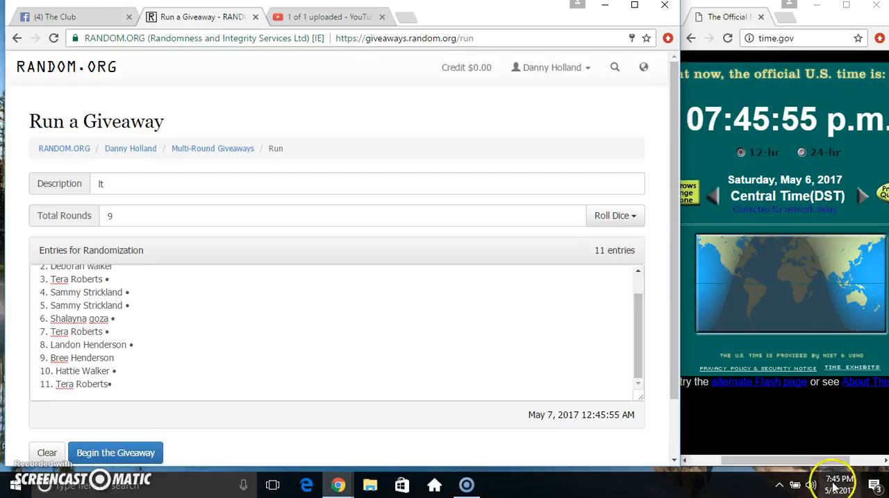
{"action": "left_click", "coordinate": [115, 453]}
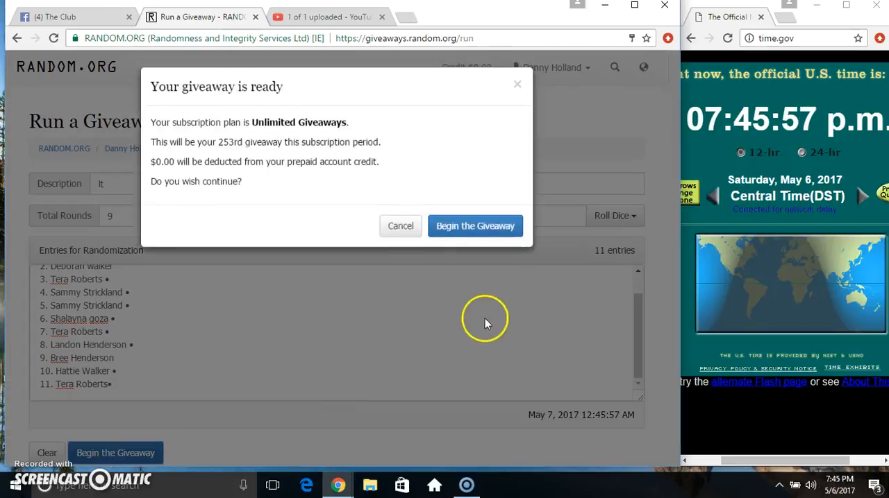
{"action": "left_click", "coordinate": [475, 225]}
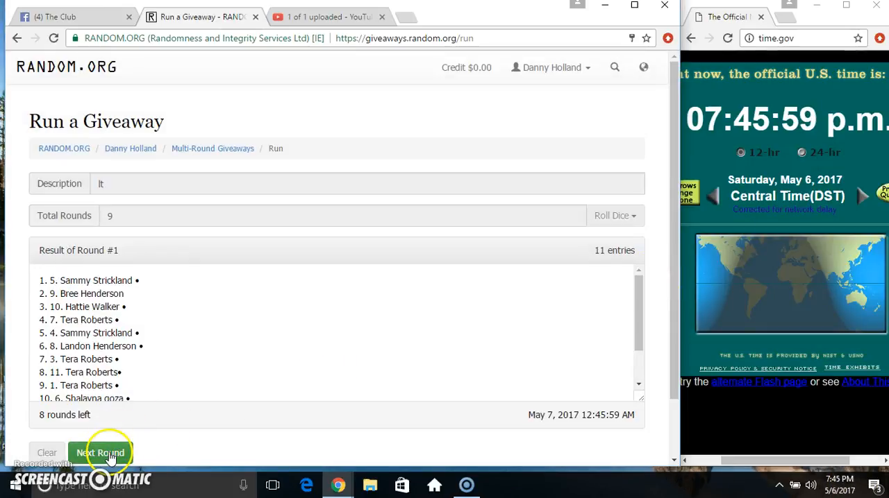
{"action": "left_click", "coordinate": [100, 453]}
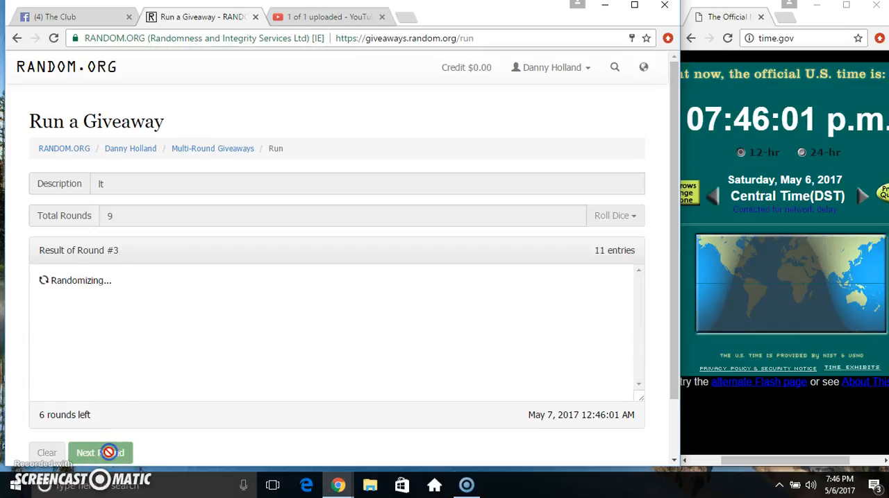
{"action": "left_click", "coordinate": [100, 452]}
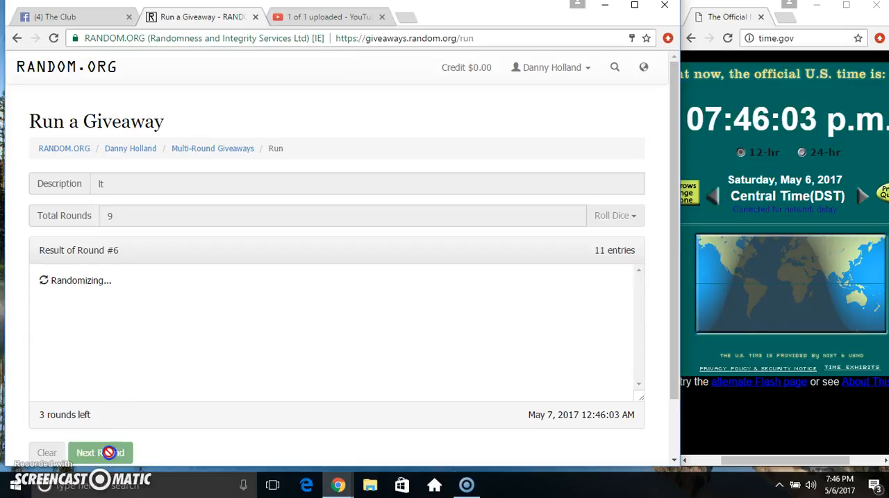
{"action": "left_click", "coordinate": [100, 452]}
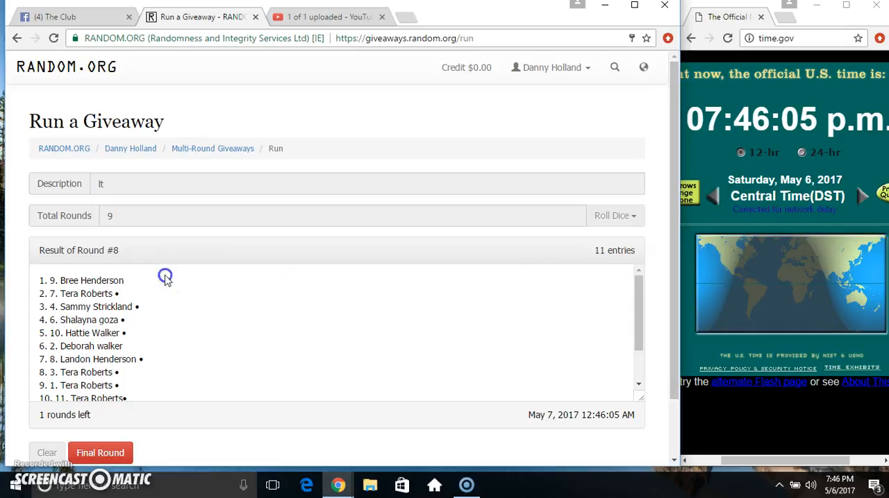
{"action": "scroll", "scroll_direction": "down", "scroll_amount": 3}
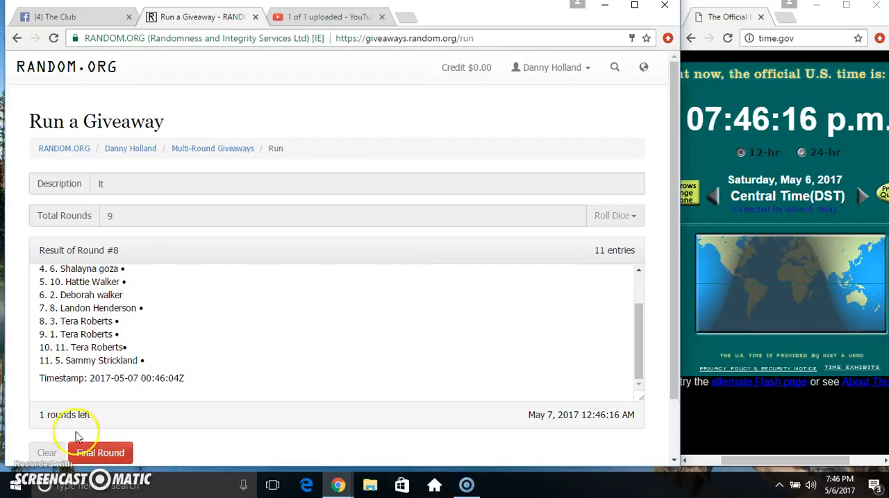
{"action": "left_click", "coordinate": [100, 453]}
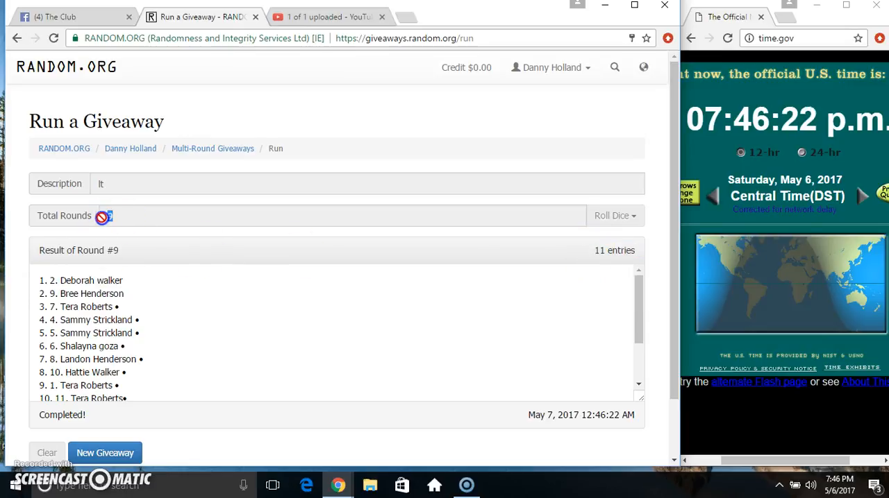
{"action": "scroll", "scroll_direction": "down", "scroll_amount": 3}
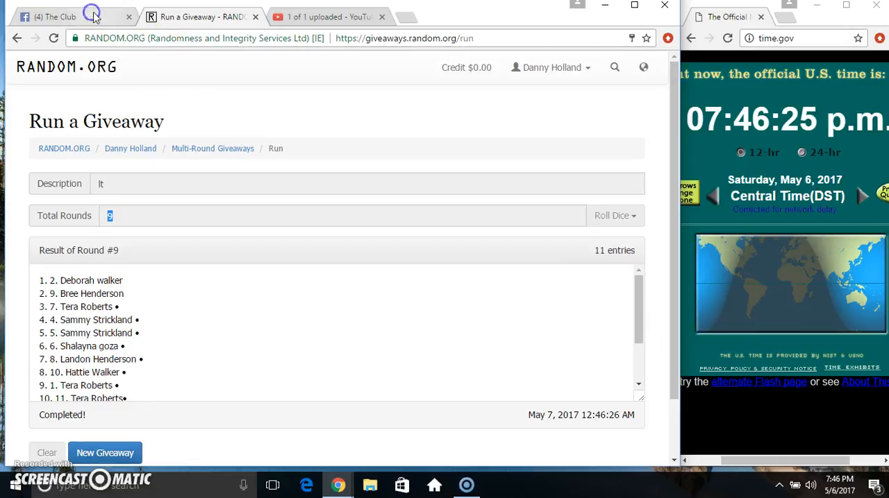
Step: Return to the Facebook group post's comments
{"action": "left_click", "coordinate": [56, 16]}
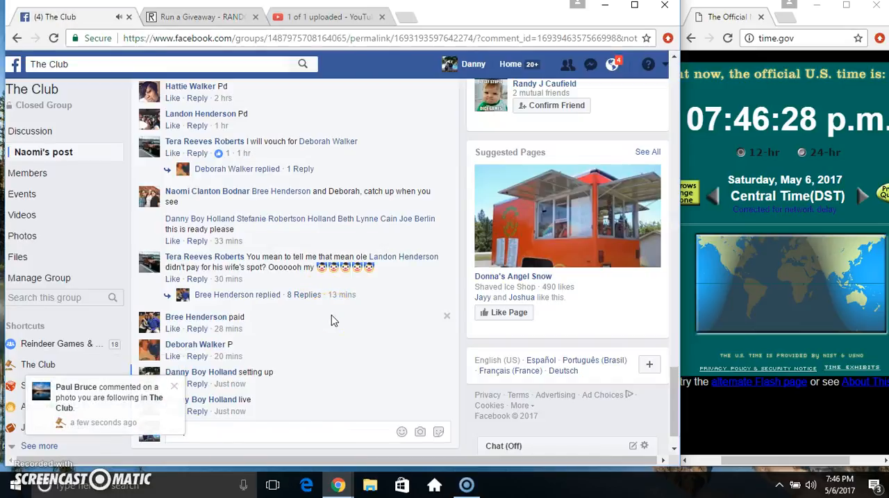